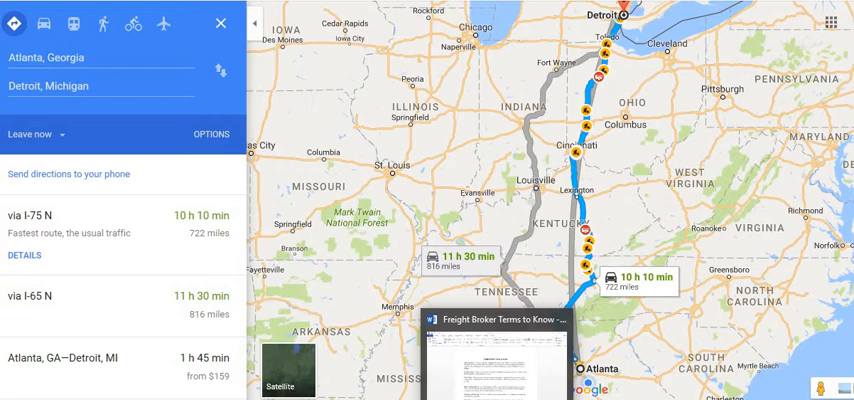
- Bring the Word glossary to the front and scroll until Customs Broker follows Container
click(500, 323)
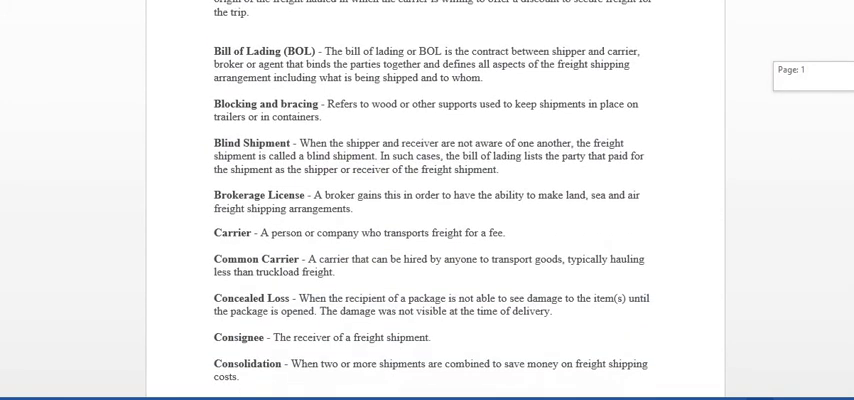
scroll(down, 3)
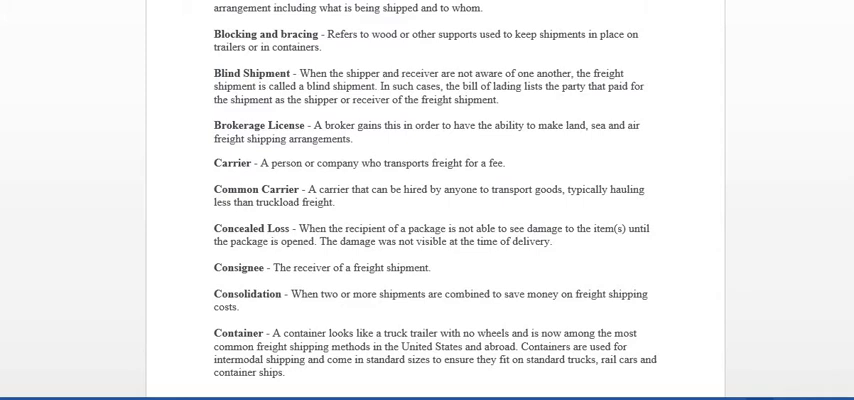
scroll(down, 3)
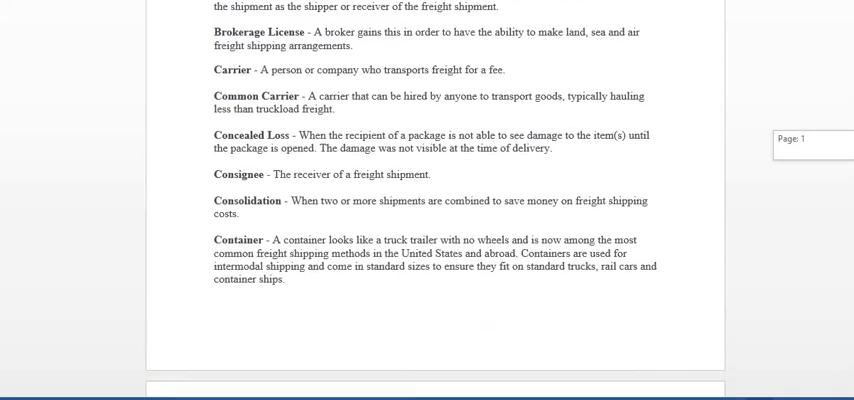
scroll(down, 3)
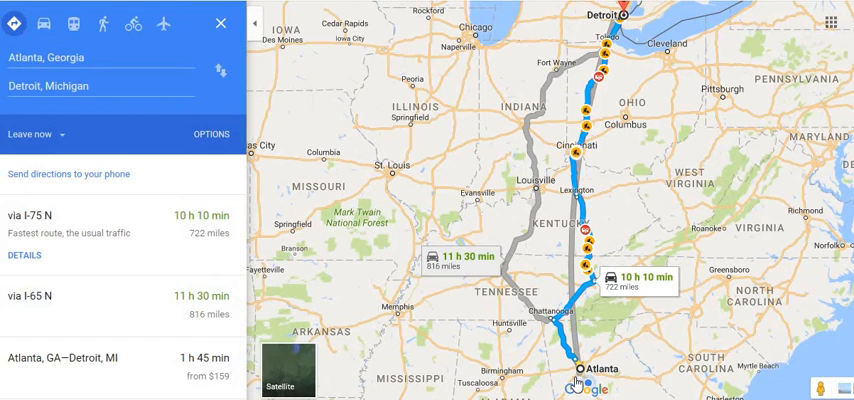
mouse_move(576, 377)
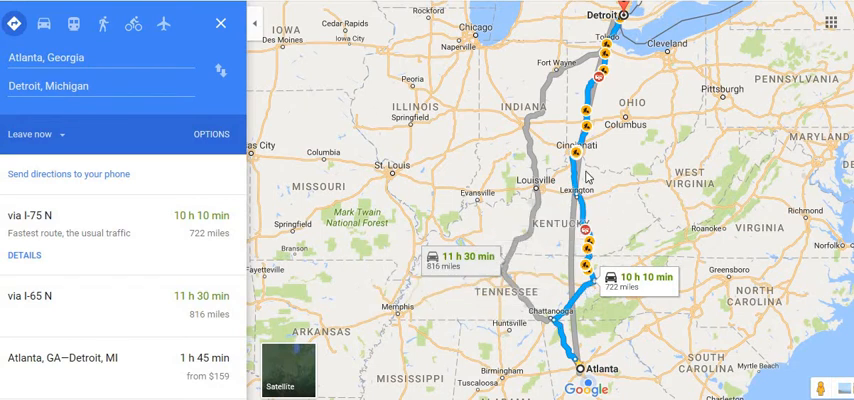
mouse_move(591, 157)
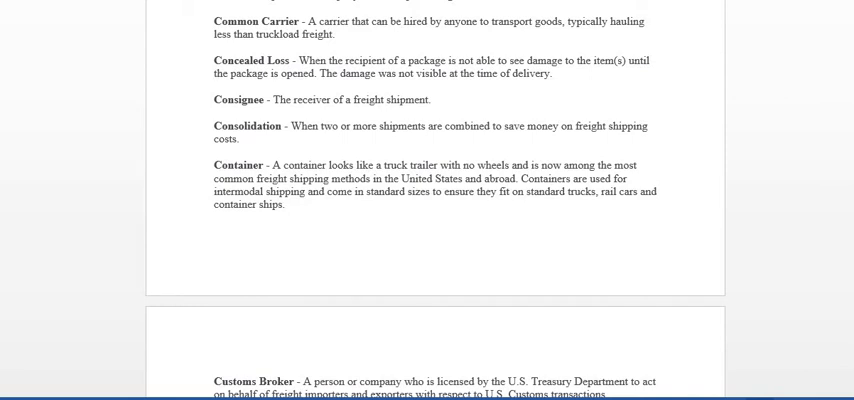
mouse_move(692, 256)
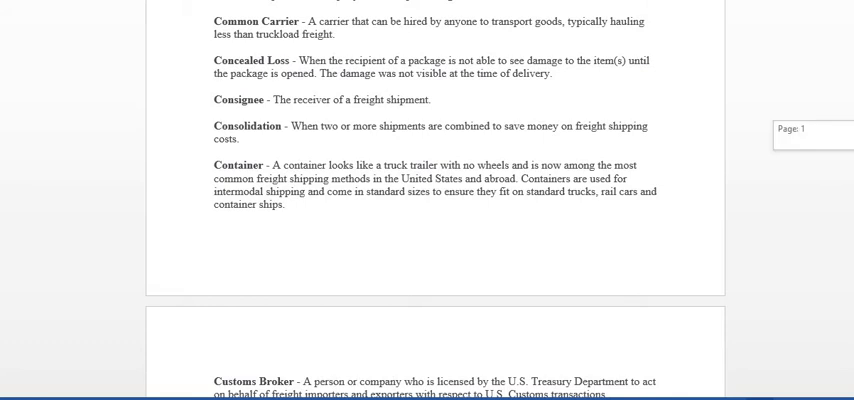
- Scroll past Customs Broker to the E section with Embargo and Exceptions
scroll(down, 3)
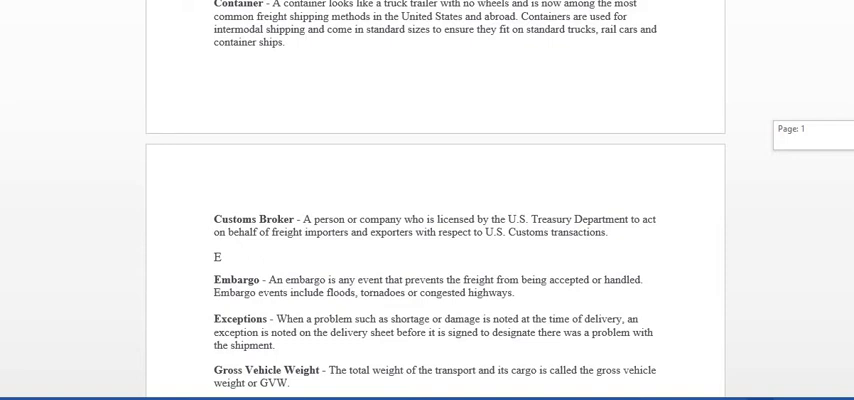
- Scroll through Inbound Freight and Truckload to the final Warehousing definition
scroll(down, 3)
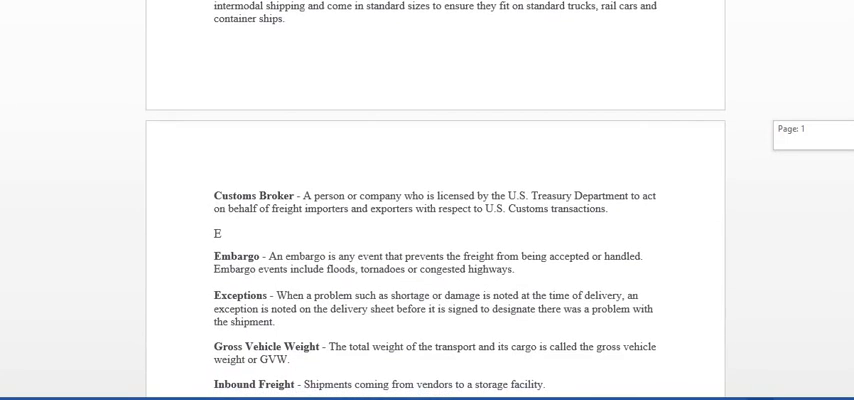
scroll(down, 3)
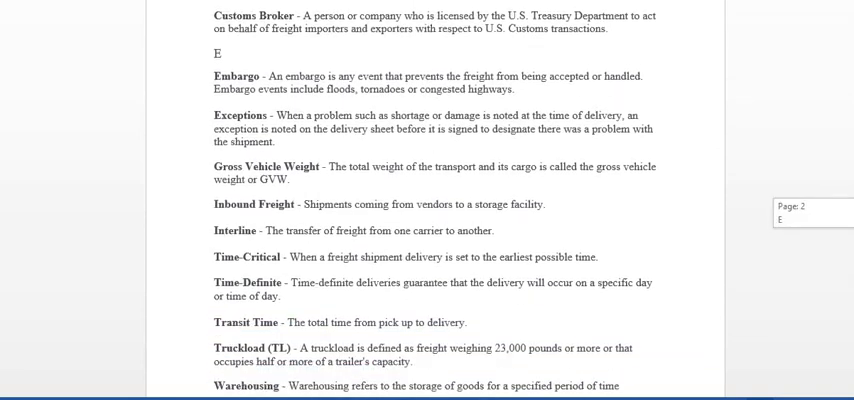
scroll(down, 3)
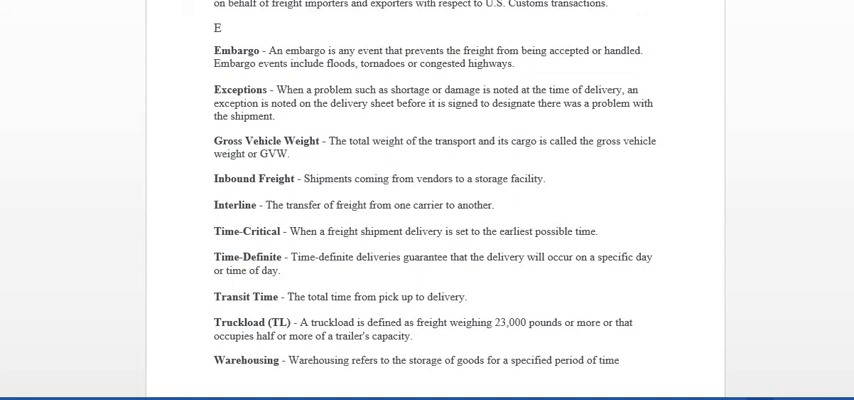
- Scroll back up to the 'Freight Broker Terms to Know' title and Adjustments entry
scroll(down, 3)
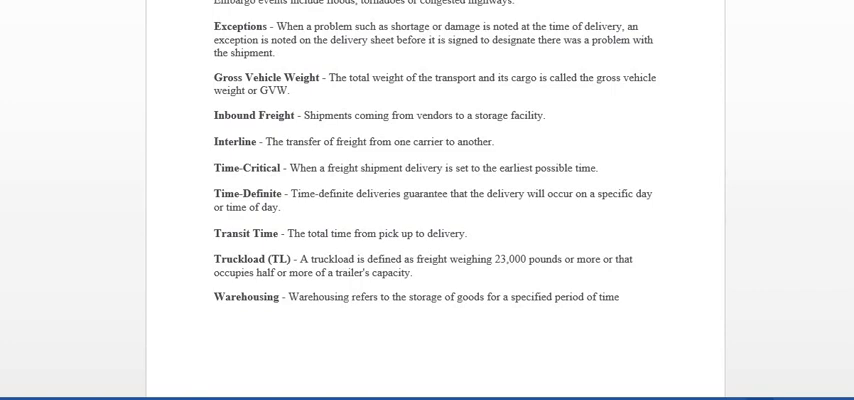
scroll(up, 3)
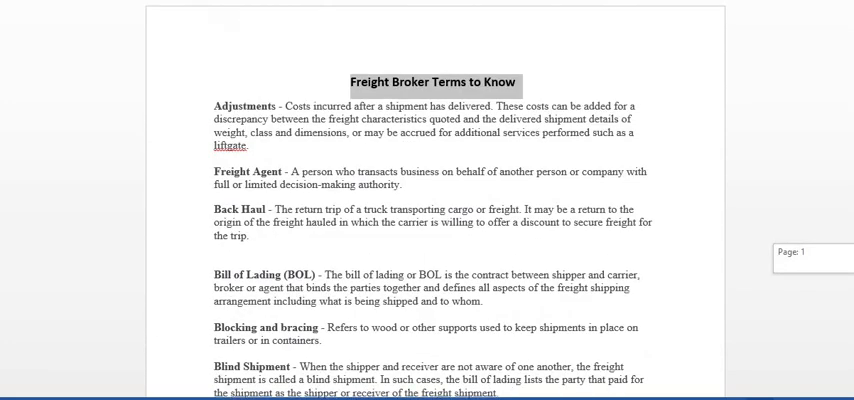